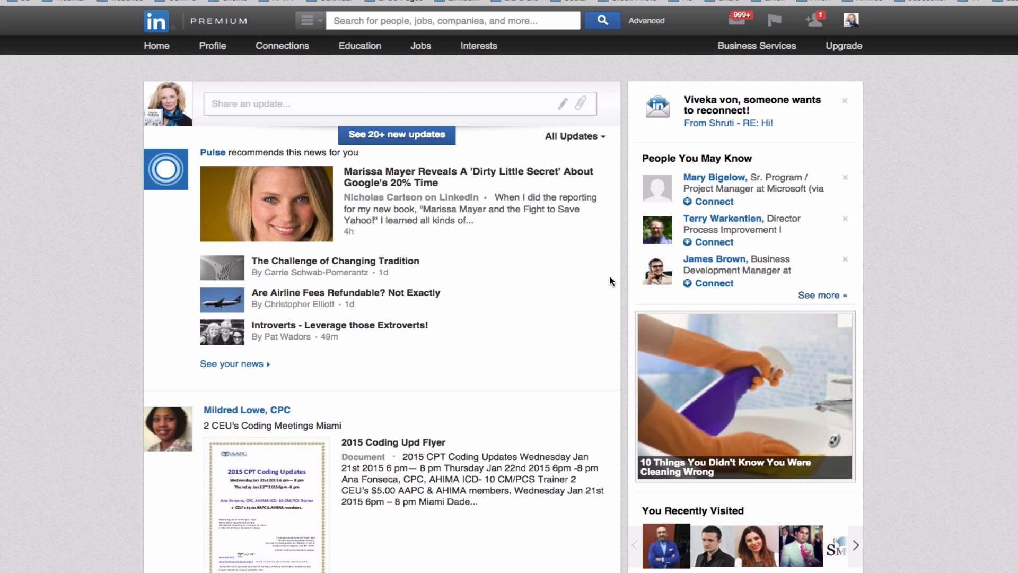
# Open the Premium Help Center via Get Help in the profile menu
pyautogui.click(850, 20)
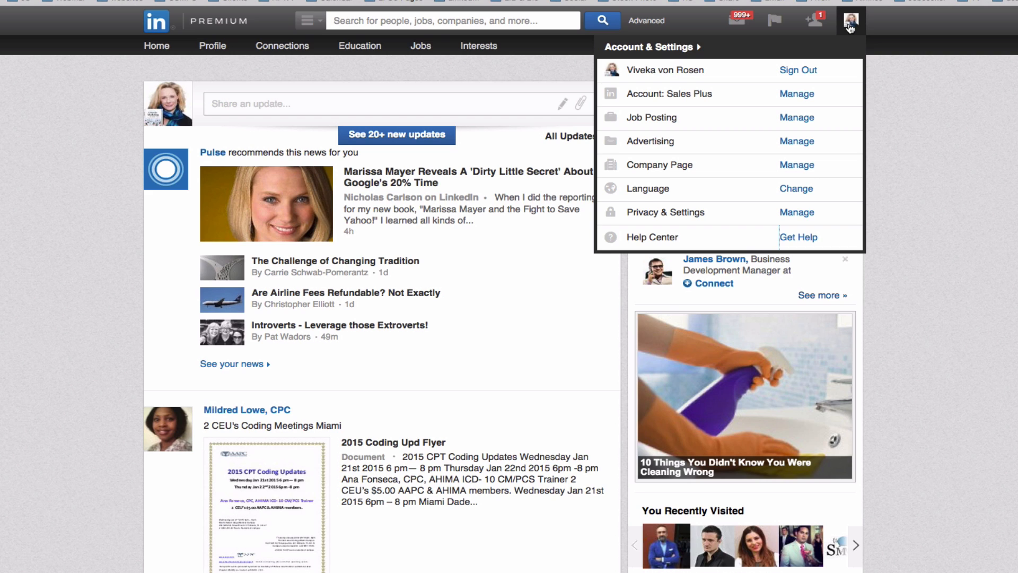
pyautogui.moveTo(845, 58)
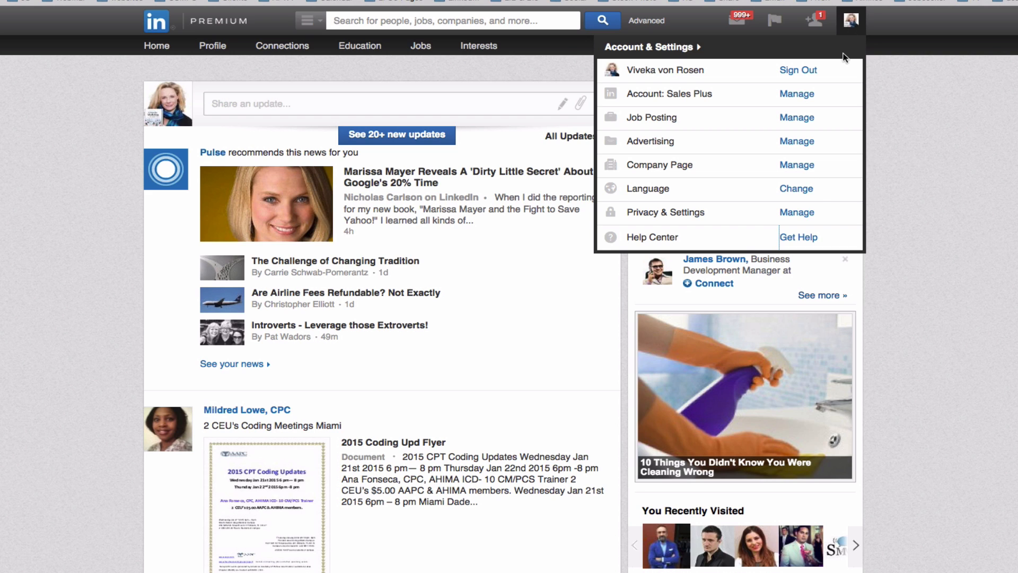
pyautogui.moveTo(817, 217)
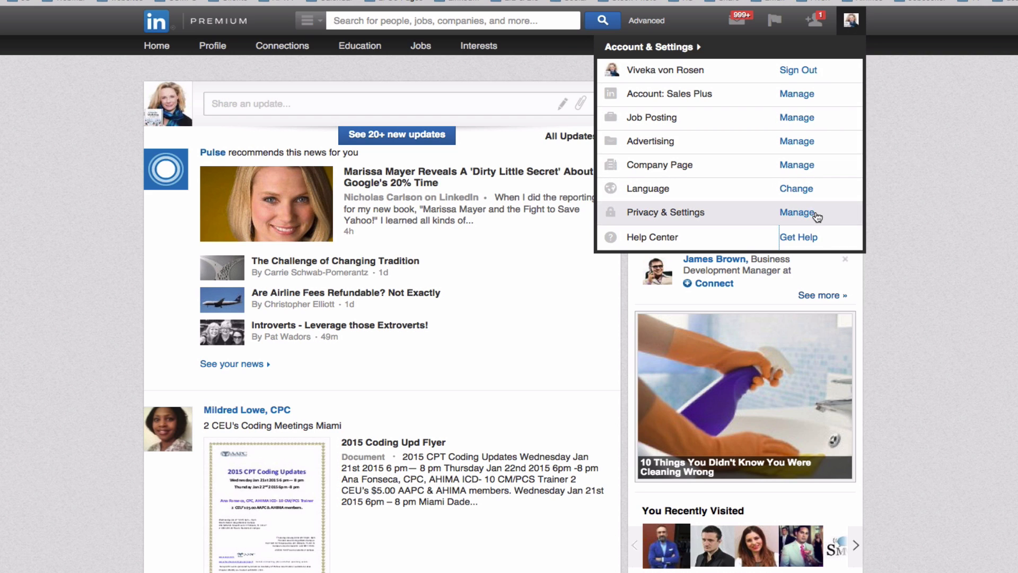
pyautogui.click(799, 237)
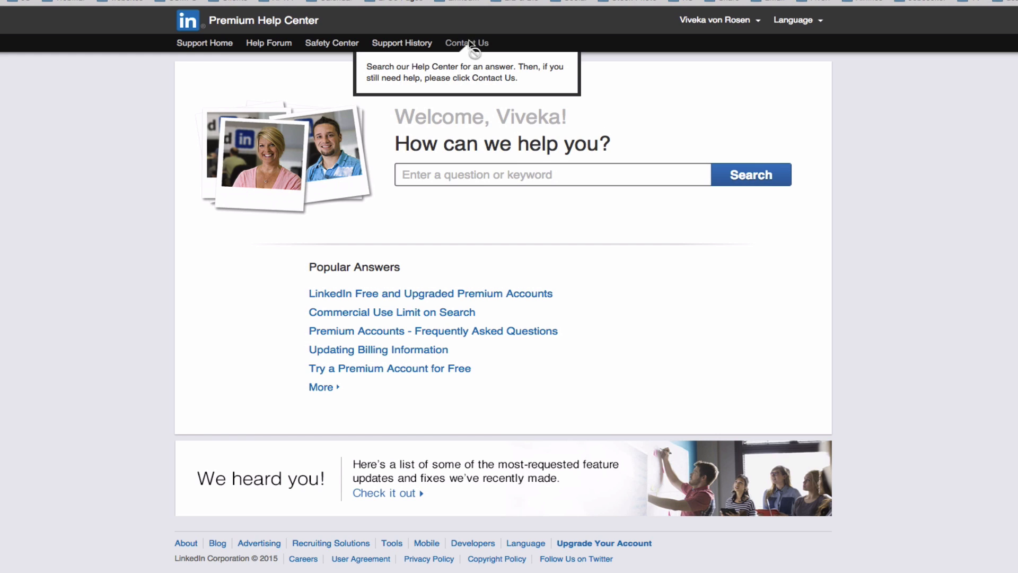
pyautogui.moveTo(452, 174)
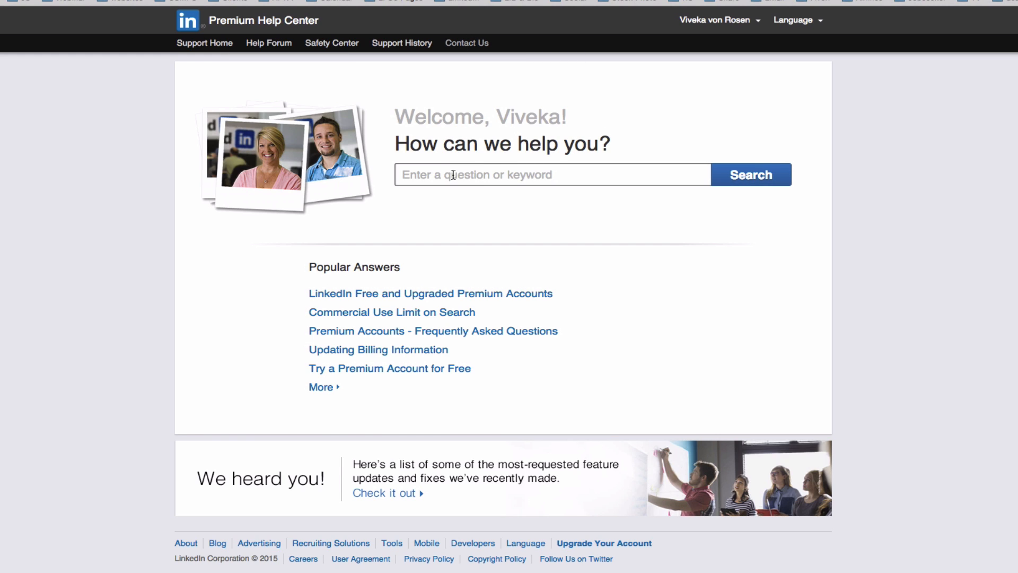
# Search the help center for 'peanuts'
pyautogui.write('peanuts')
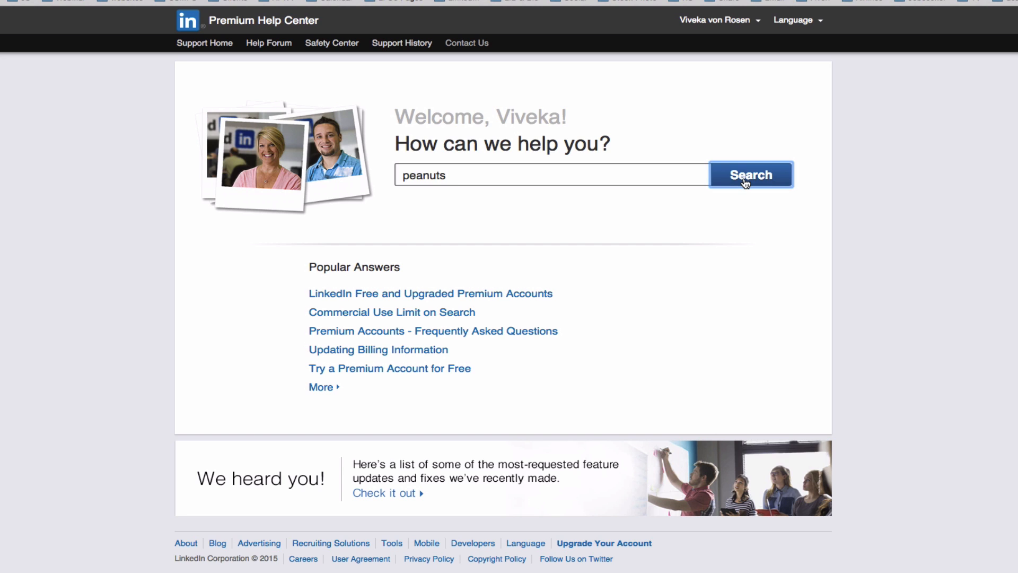
pyautogui.click(750, 175)
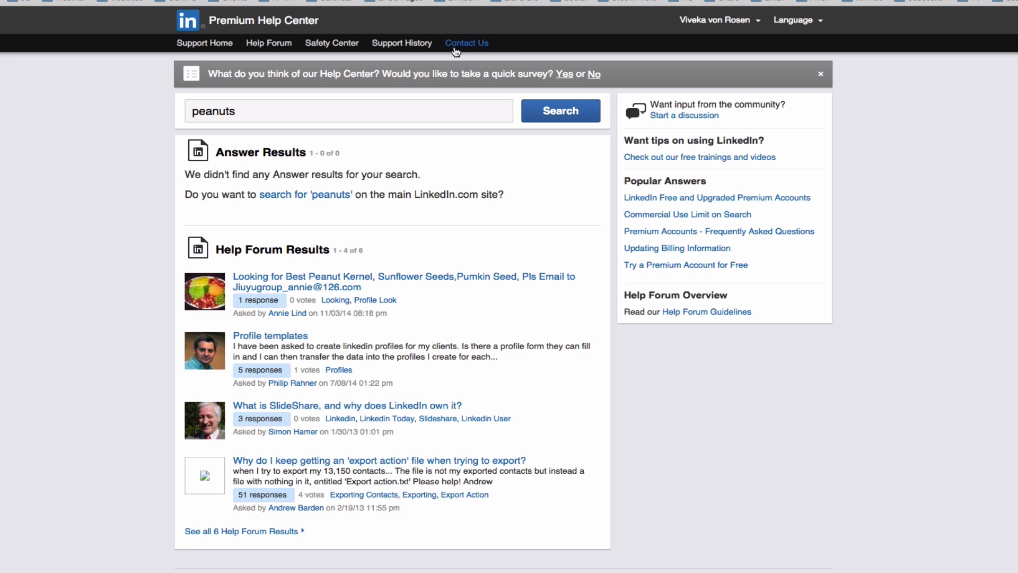
pyautogui.moveTo(467, 44)
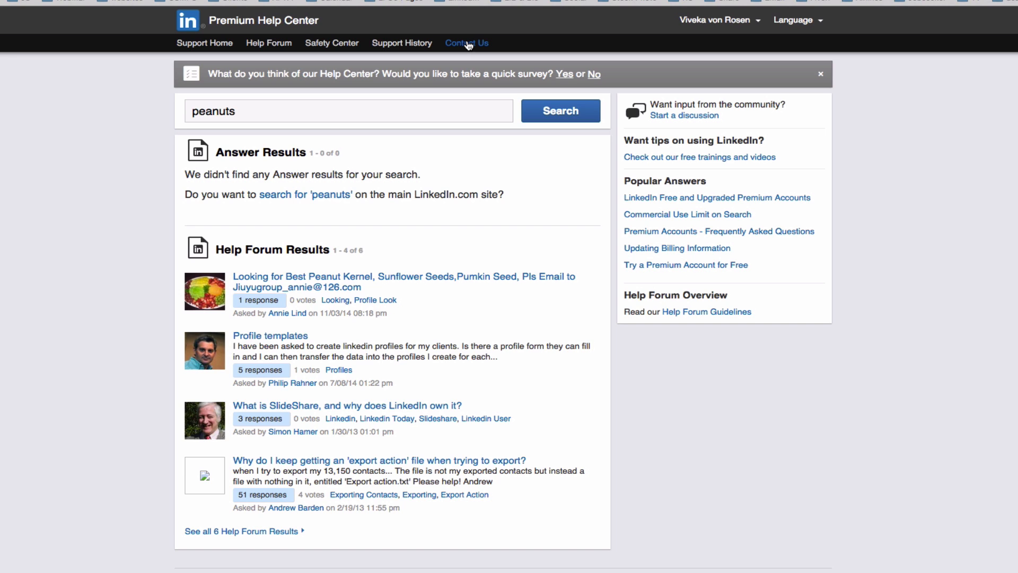
# Open Contact Us and choose issue type Company Pages and device Apple Laptop/Desktop
pyautogui.click(466, 43)
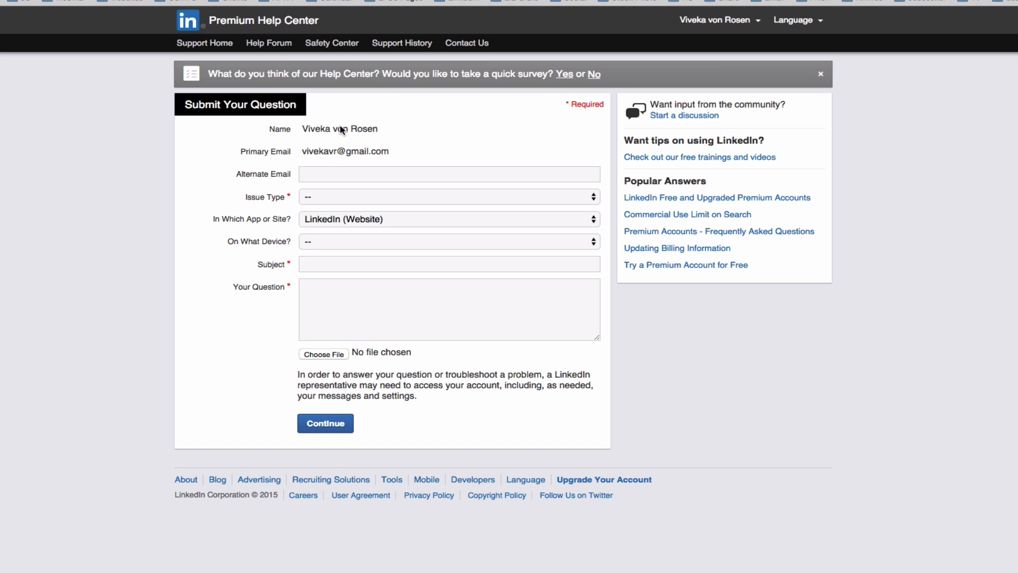
pyautogui.click(448, 173)
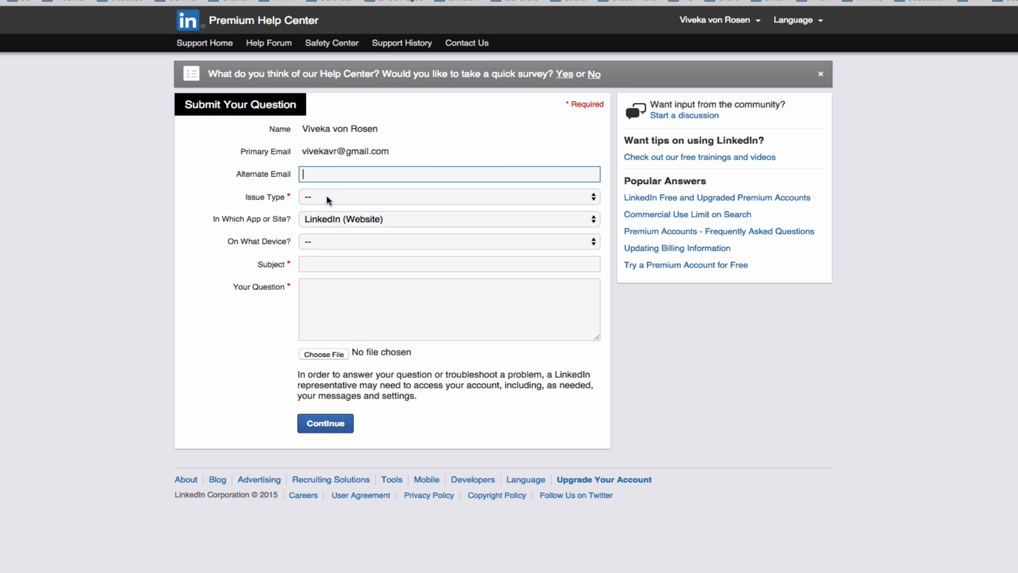
pyautogui.click(448, 197)
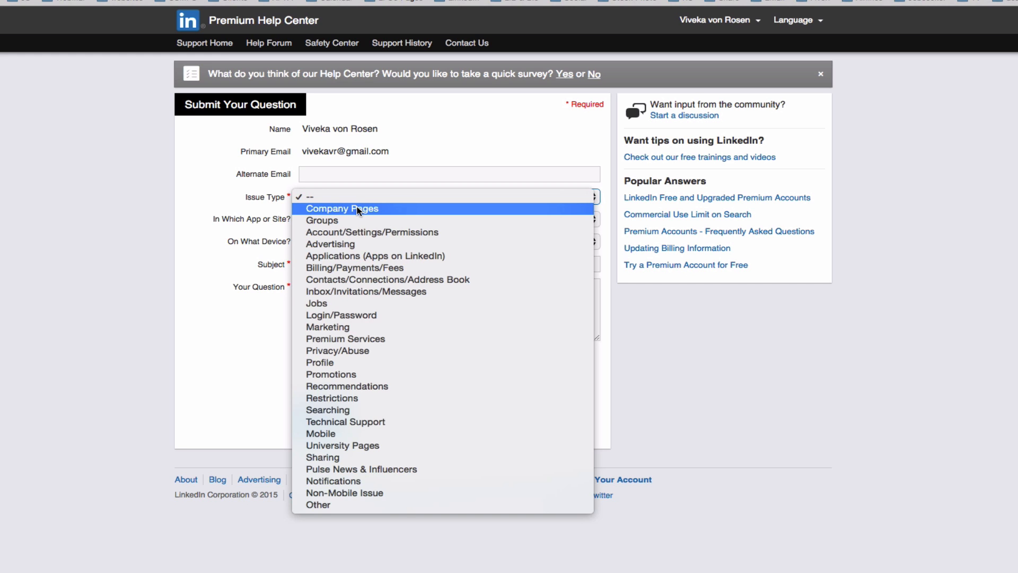
pyautogui.moveTo(377, 267)
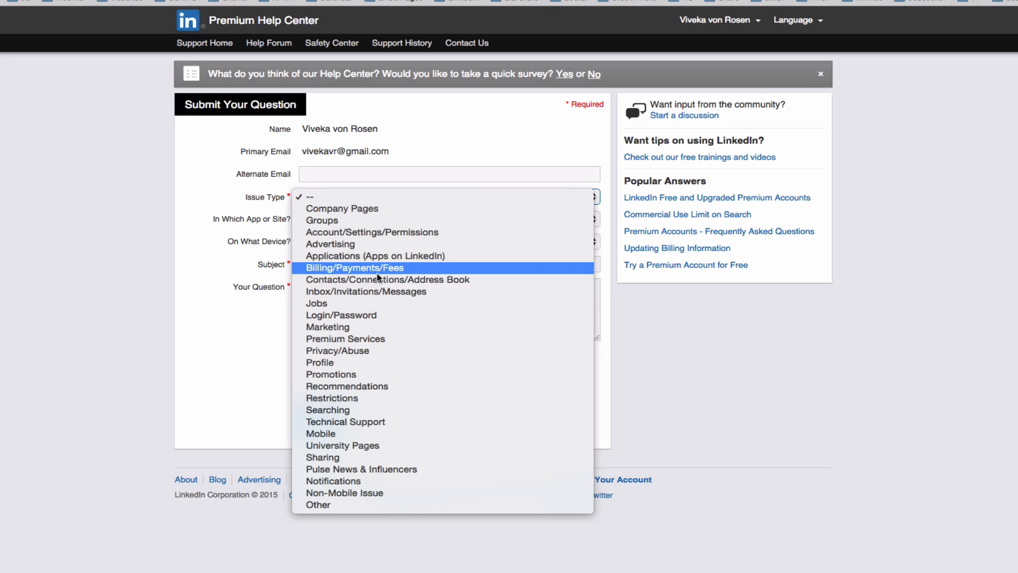
pyautogui.moveTo(371, 232)
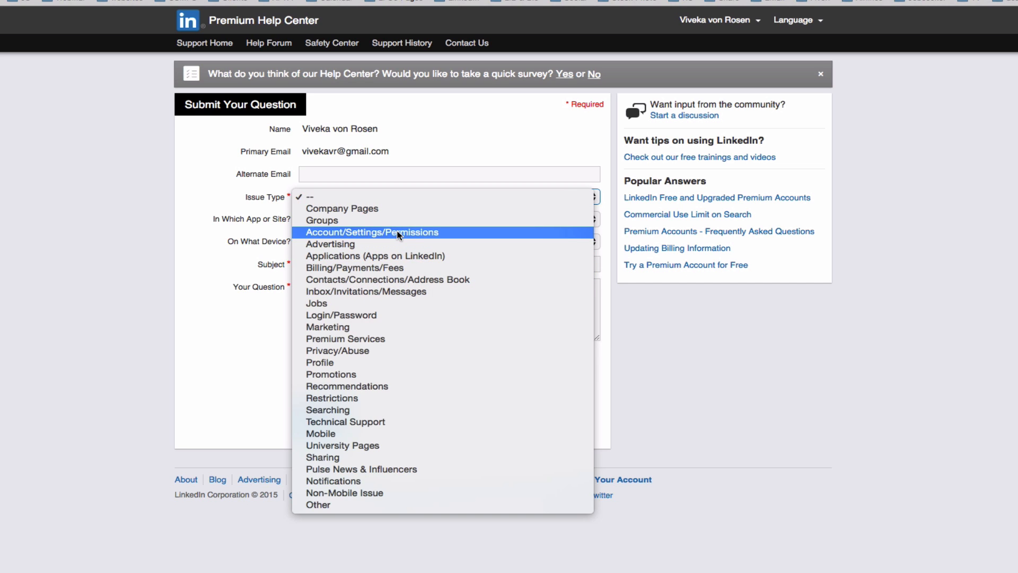
pyautogui.moveTo(385, 235)
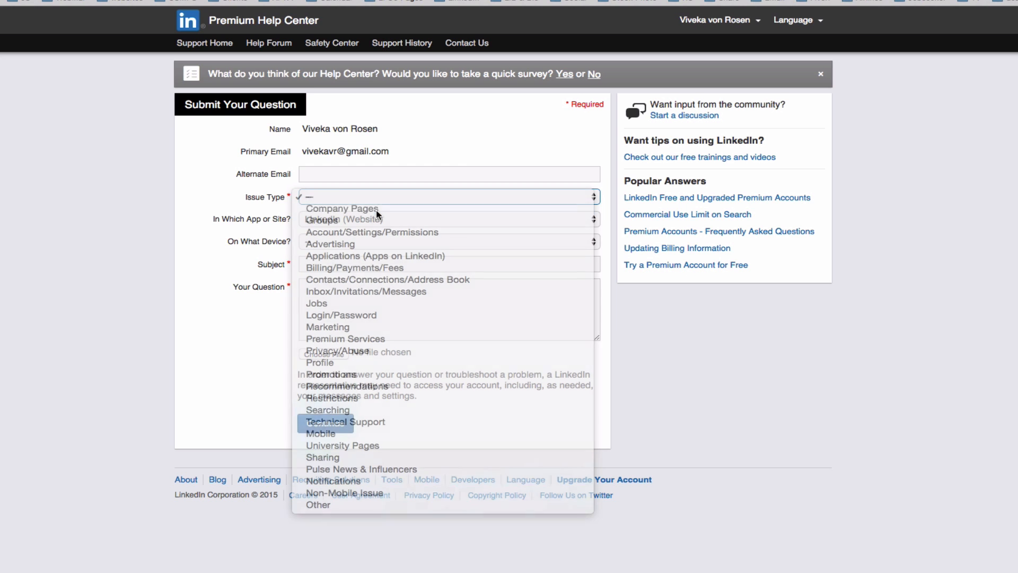
pyautogui.click(341, 208)
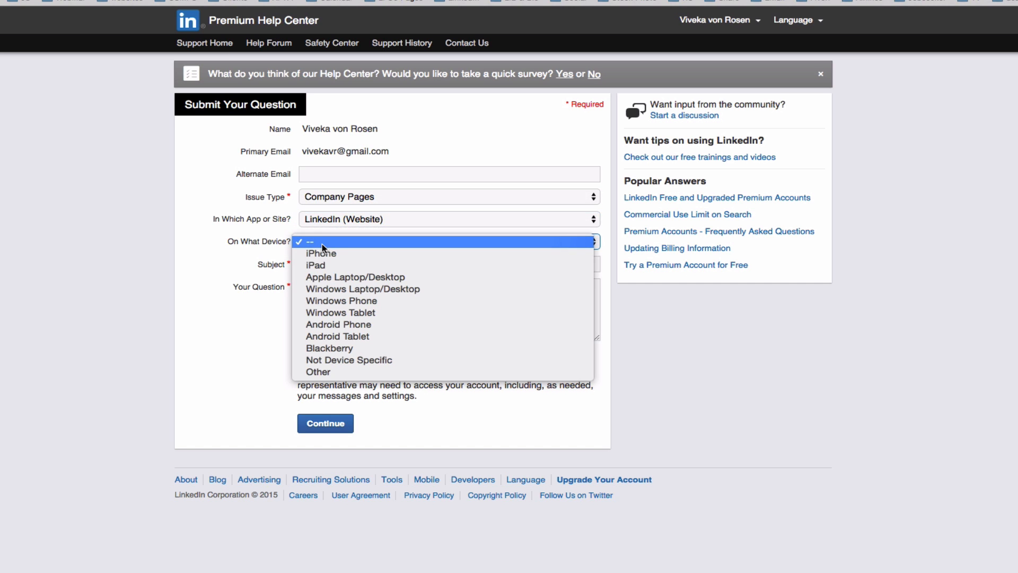
pyautogui.moveTo(356, 277)
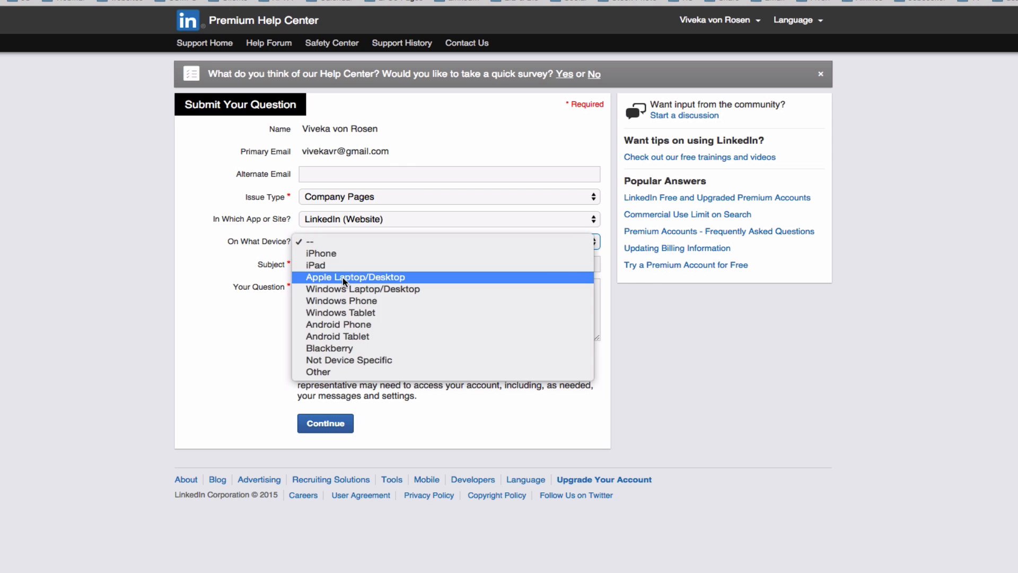
pyautogui.click(355, 277)
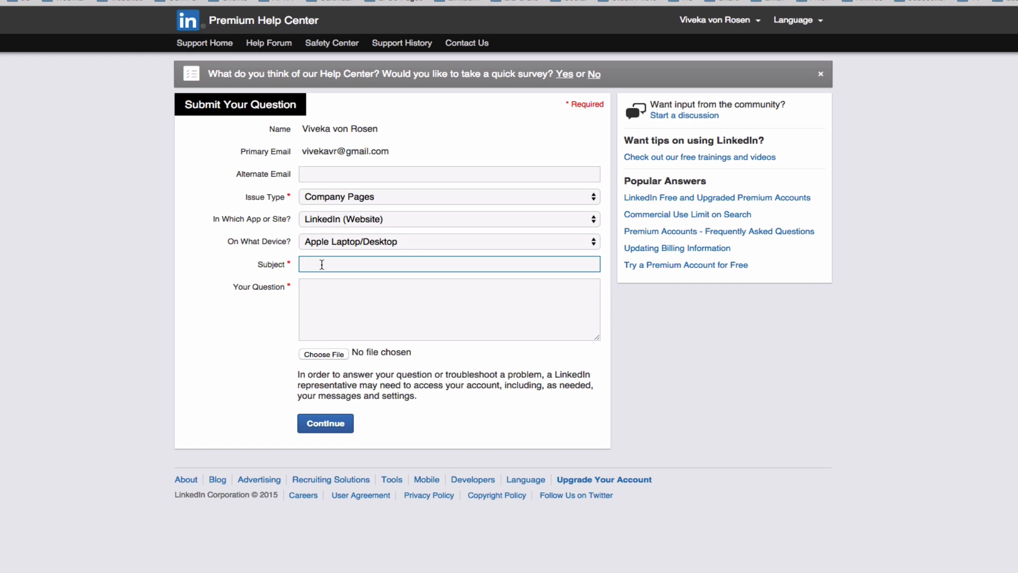
# Enter the subject 'Merge Company Pages' and move to the question field
pyautogui.write('Mderge Company Pages')
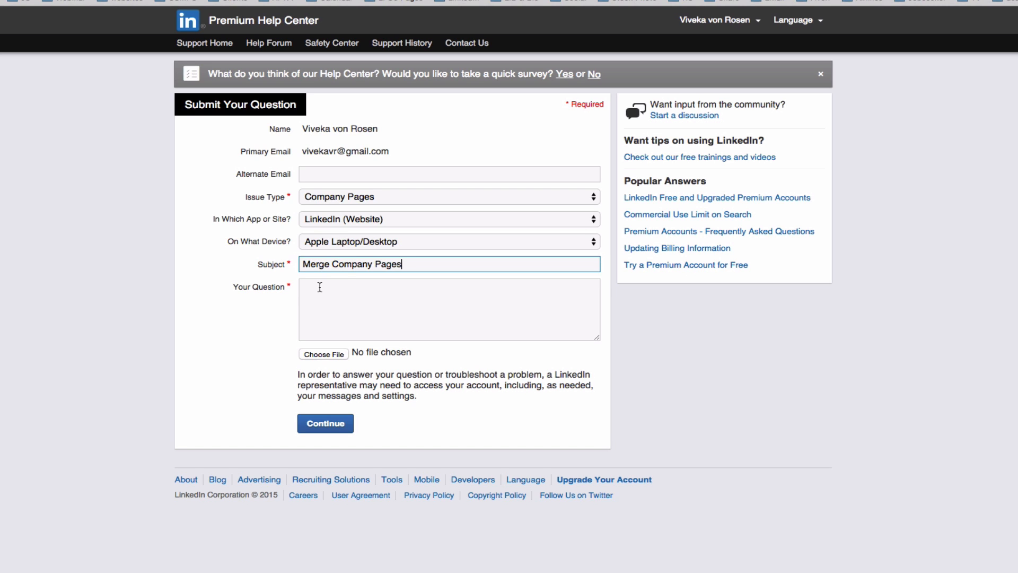
pyautogui.click(449, 310)
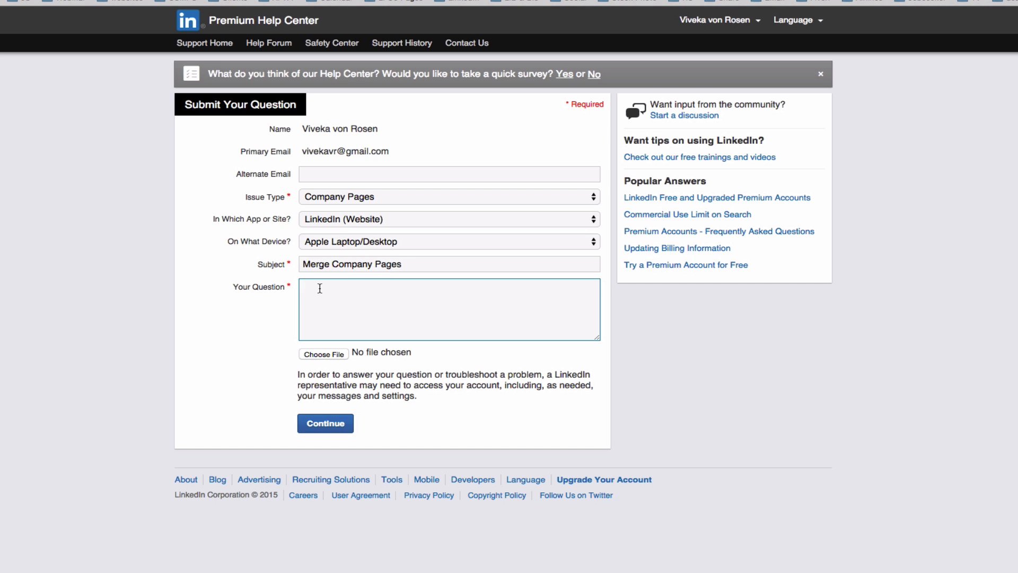
# Write the question's opening naming my company page, ending 'into it:'
pyautogui.write('I want to keep this company page: linkedin.com/company.')
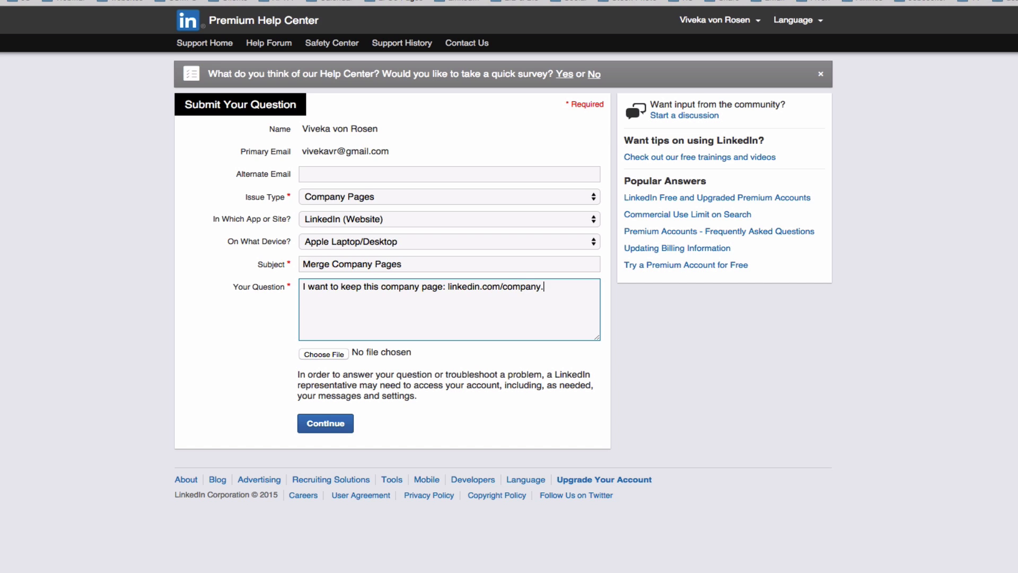
pyautogui.write('my company and I want to merge this mage')
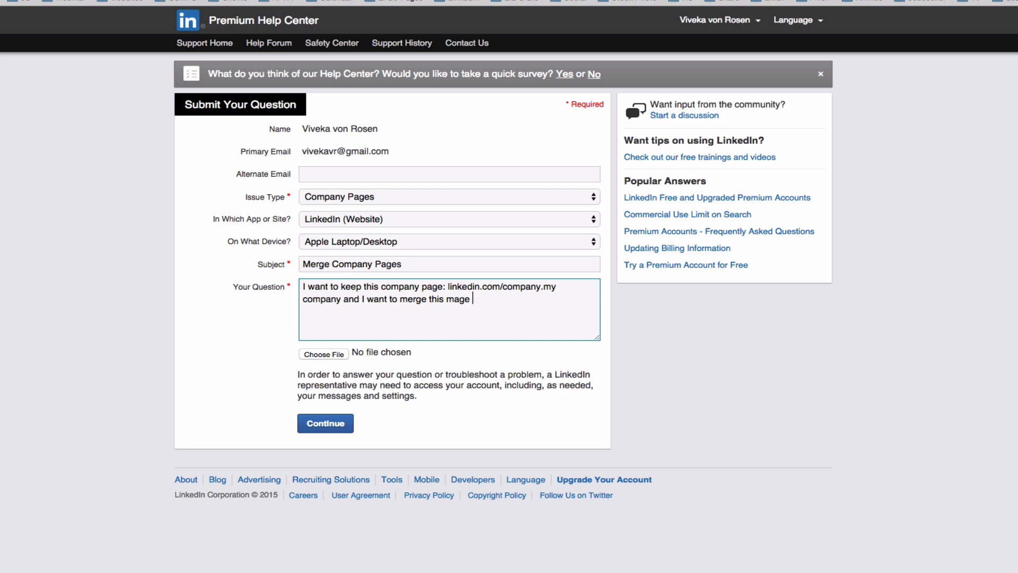
pyautogui.write('into it:')
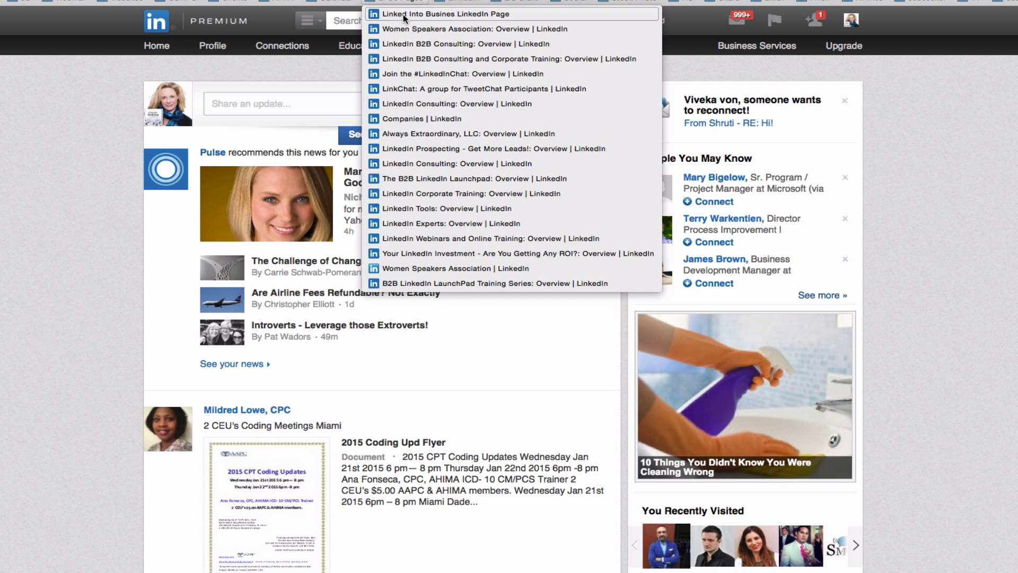
# Select the Linked Into Business page from the saved pages list
pyautogui.click(444, 15)
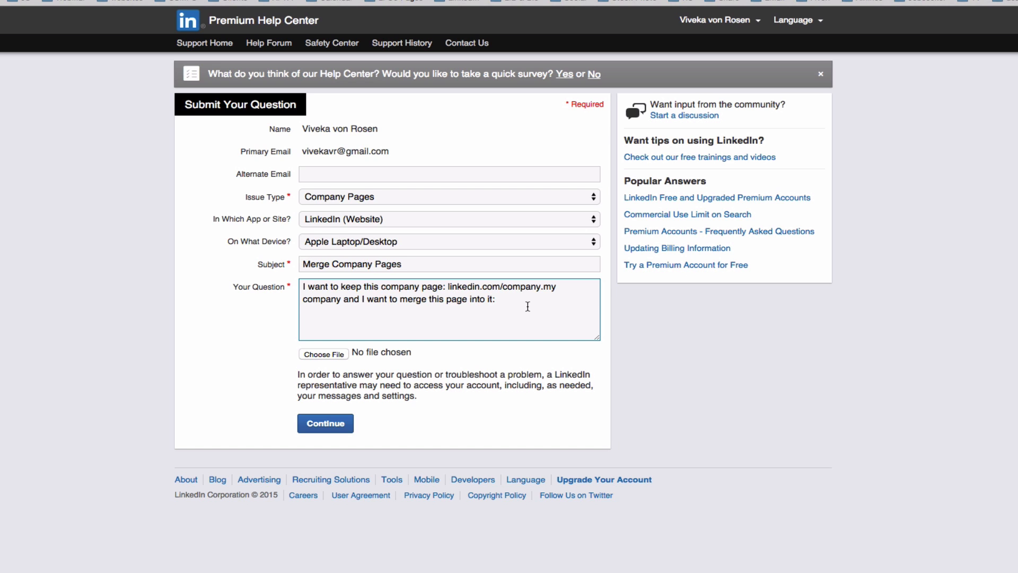
# Paste the URL linkedin.com/company/linked-into-business-llc into the question
pyautogui.write('https://www.linkedin.com/company/linked-into-business-llc?')
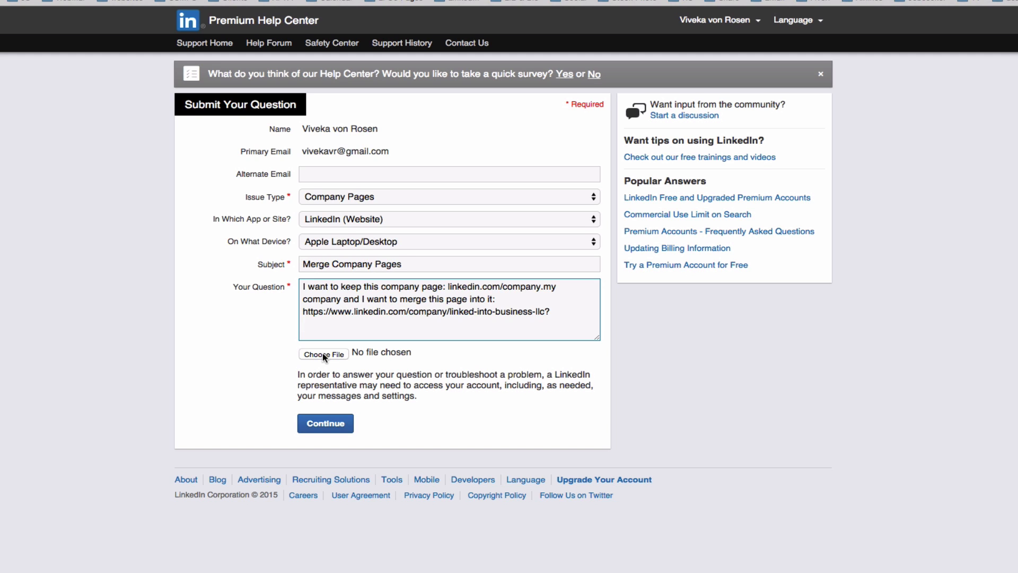
pyautogui.click(303, 322)
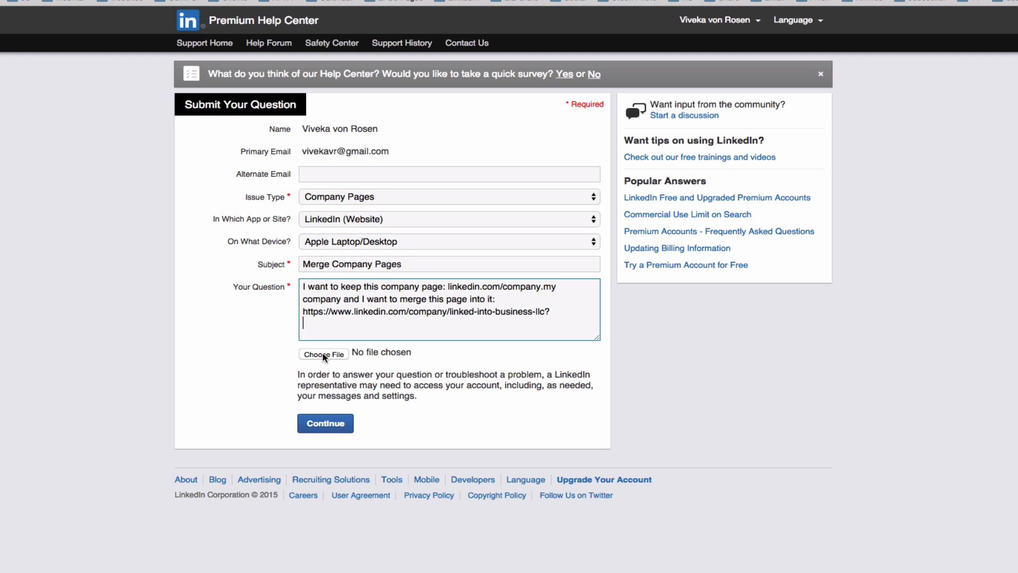